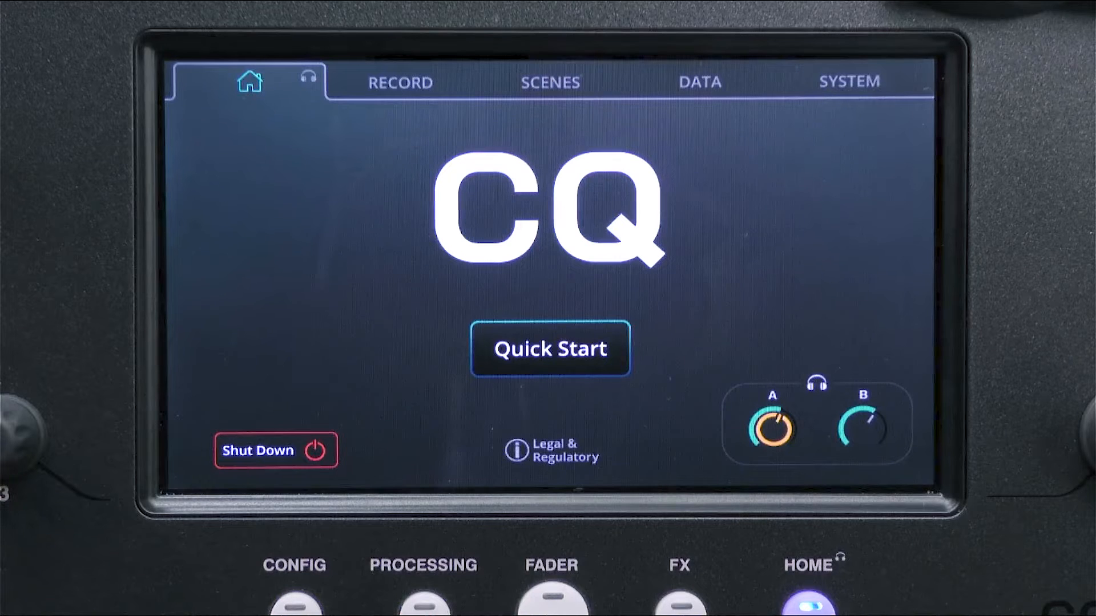
- Open CONFIG and show the USB/SD and Bluetooth settings page
click(294, 598)
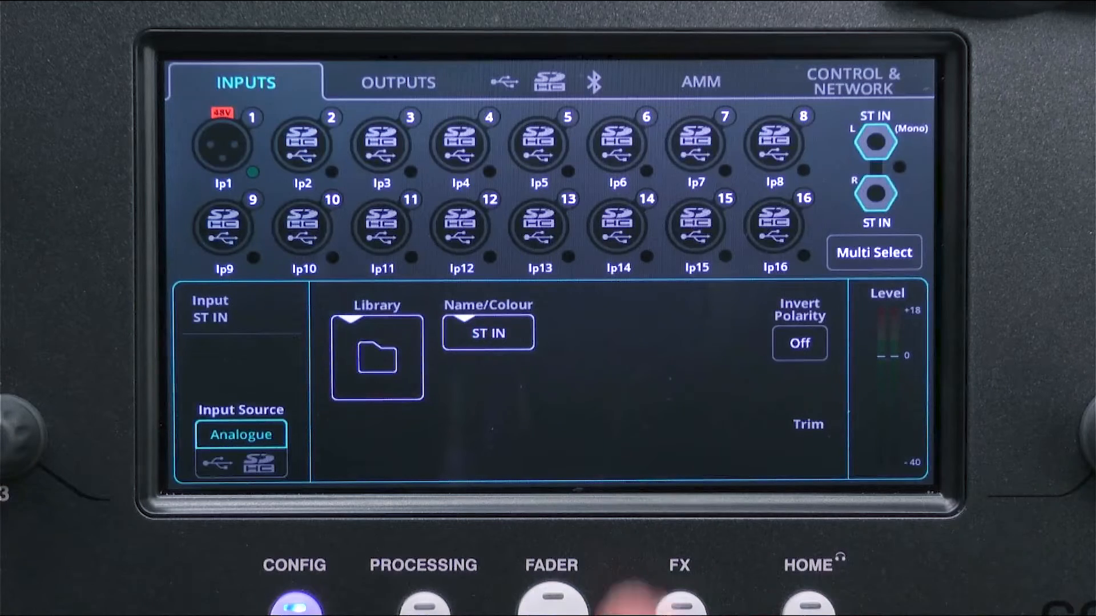
click(550, 81)
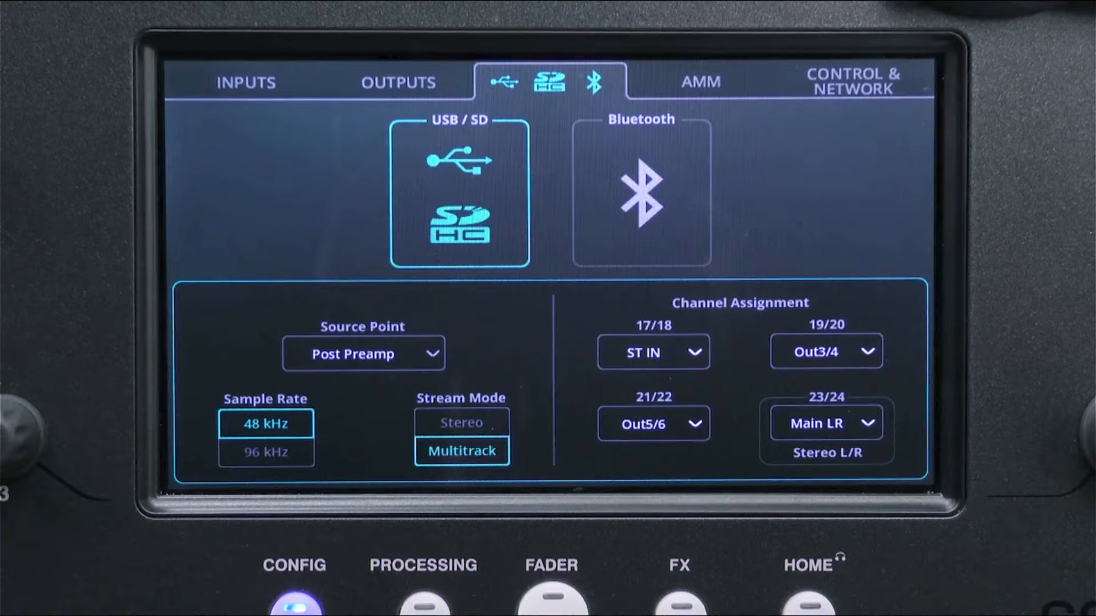
- Set USB stream mode to Stereo and the sample rate to 48 kHz
click(461, 422)
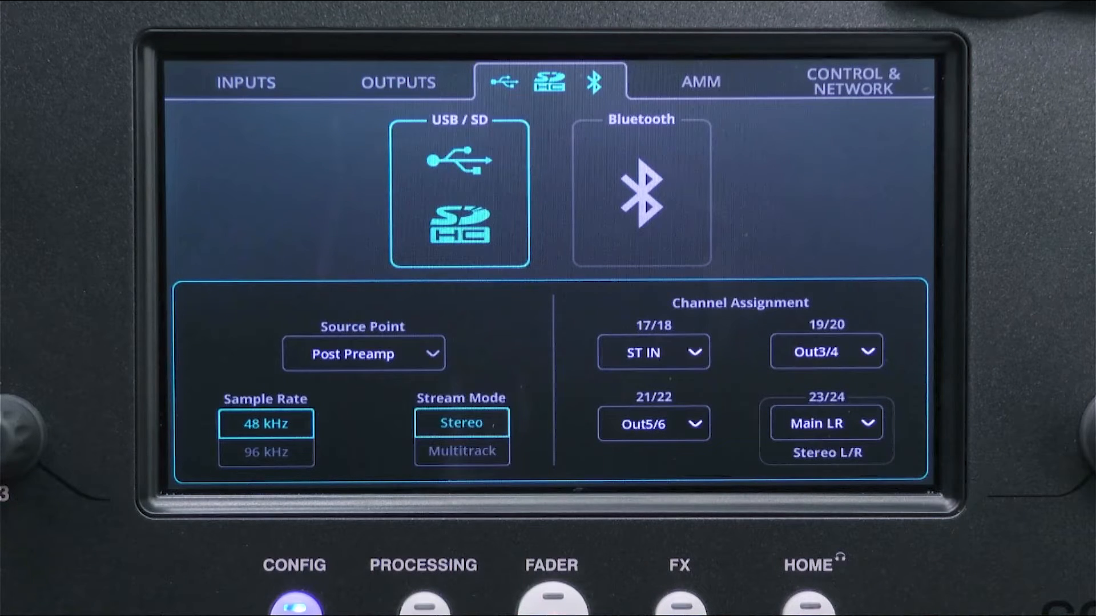
click(265, 452)
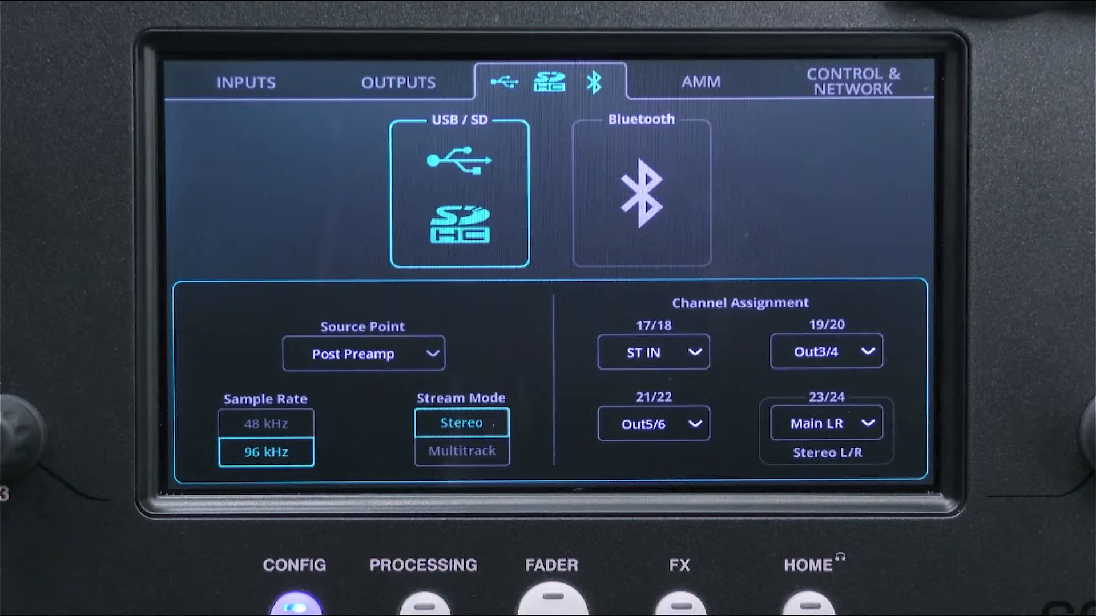
click(267, 424)
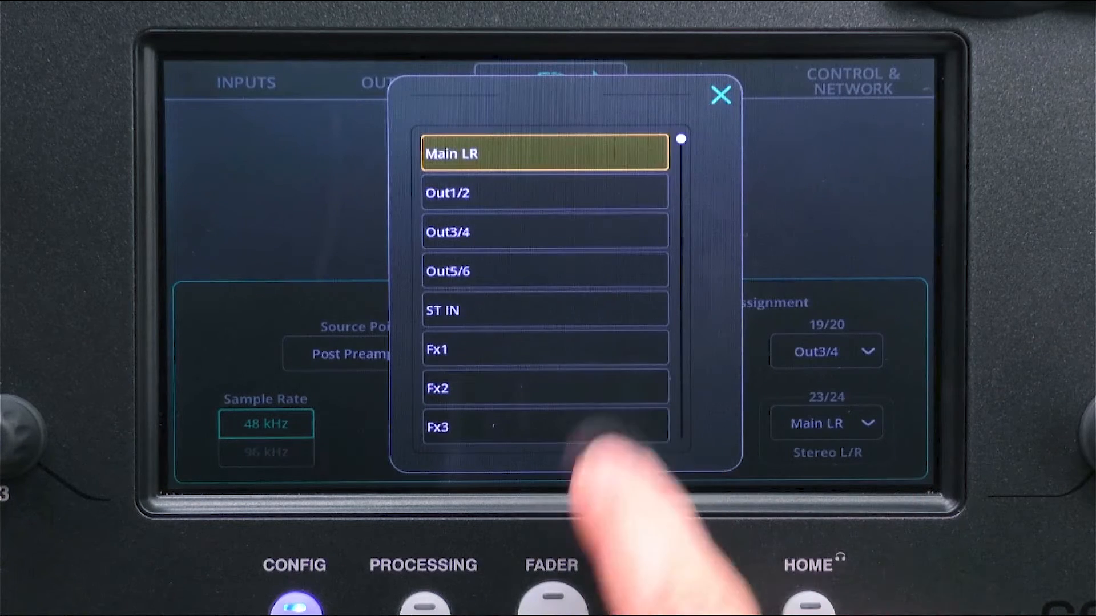
- Assign Main LR to channels 23/24 and accept the driver installer's default destination folder
click(720, 94)
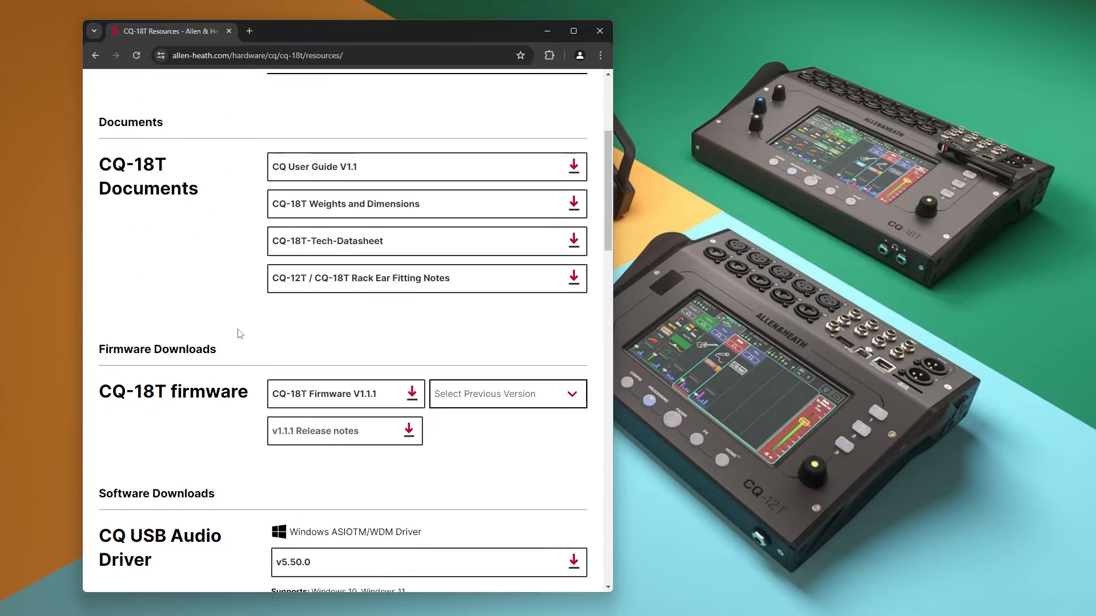
scroll(down, 3)
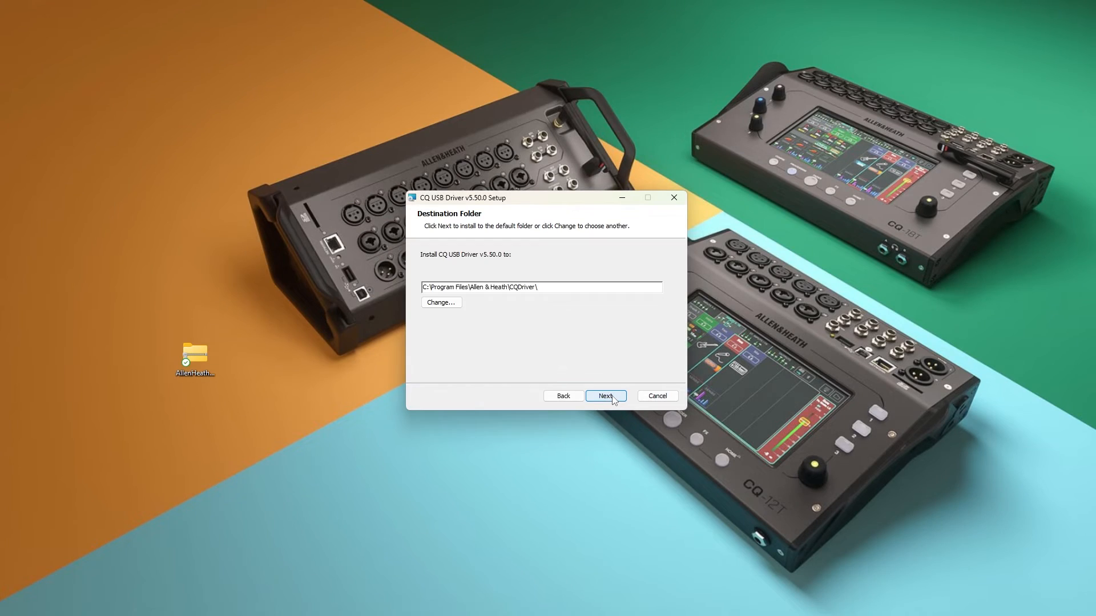
click(605, 395)
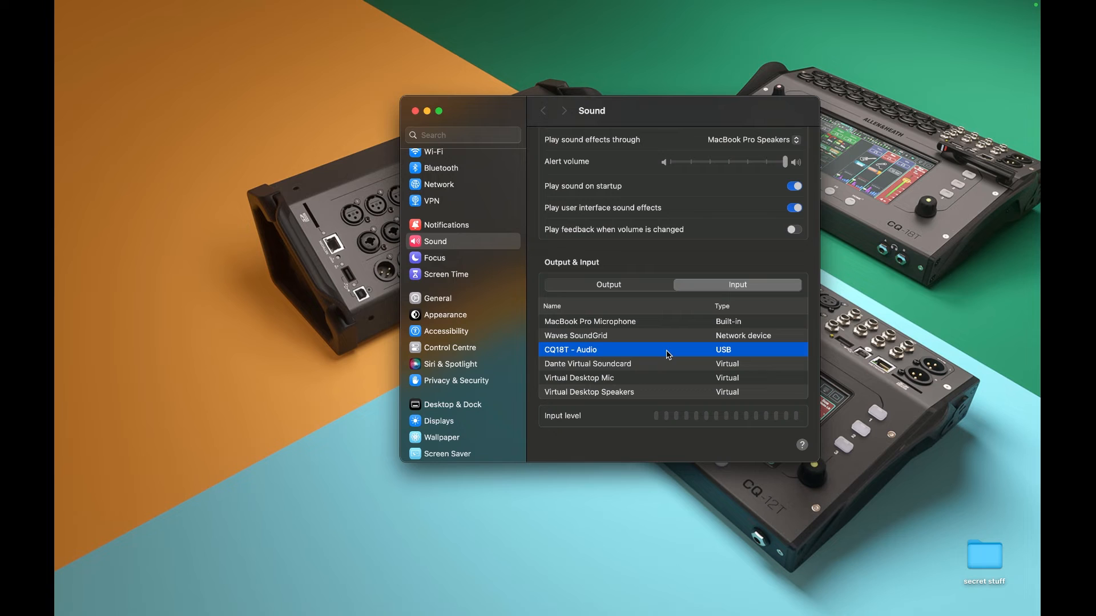
- Select CQ18T – Audio as the macOS sound output device
click(608, 284)
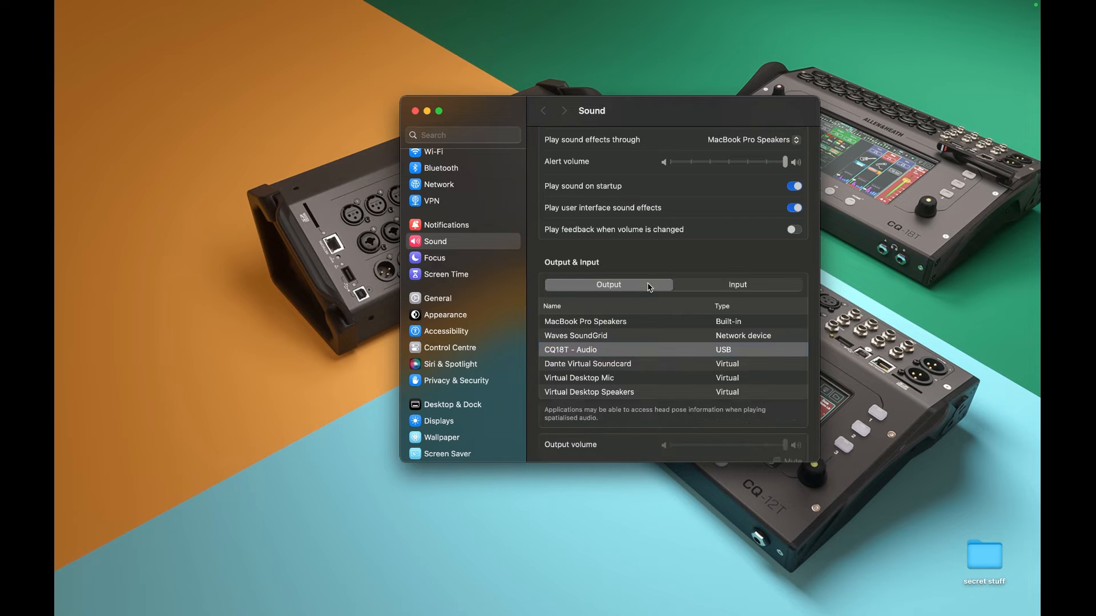
click(570, 350)
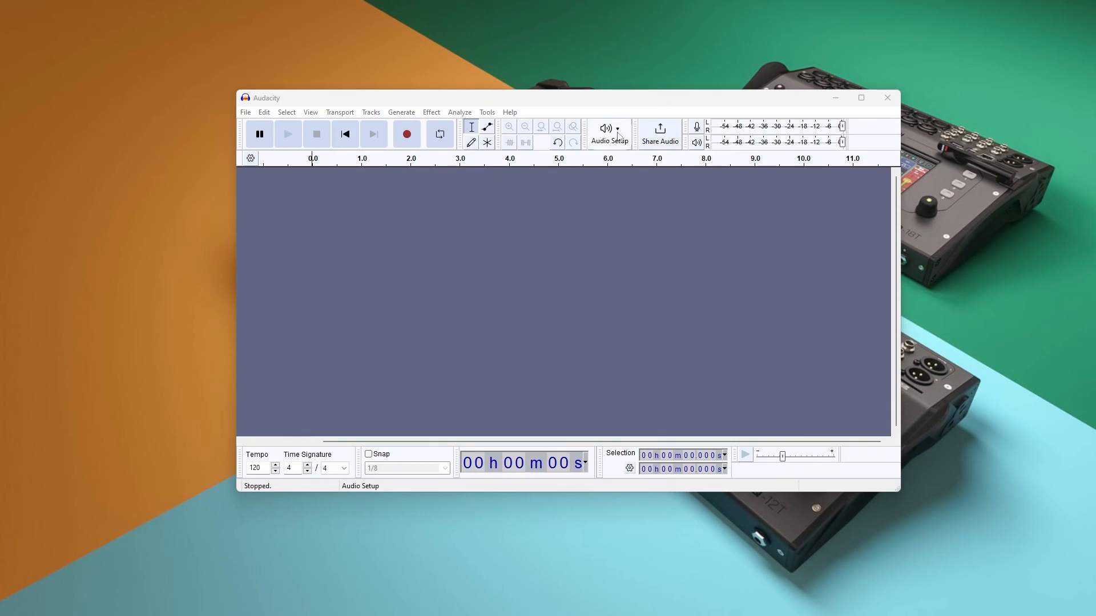
- Open Audacity's Audio Setup menu to reach the Speakers (2- CQ18T) playback device
click(609, 133)
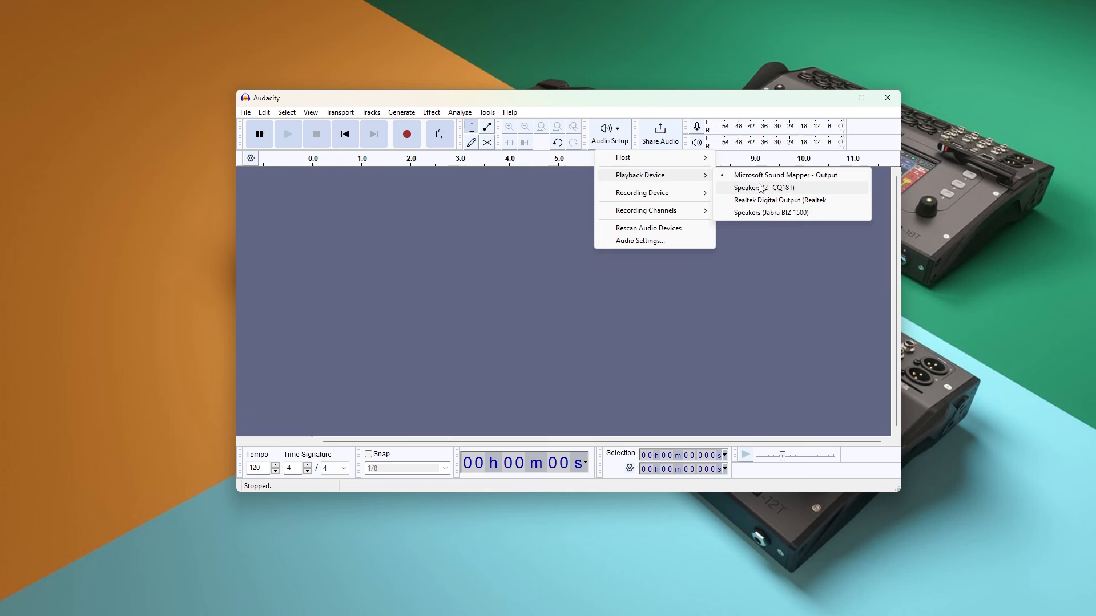